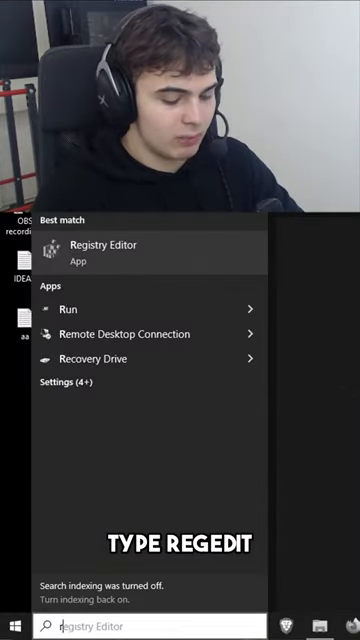
Launch Registry Editor from the Start search results for 'regedit'
left_click(108, 244)
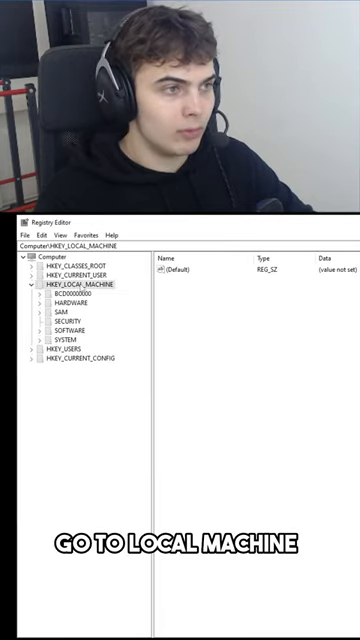